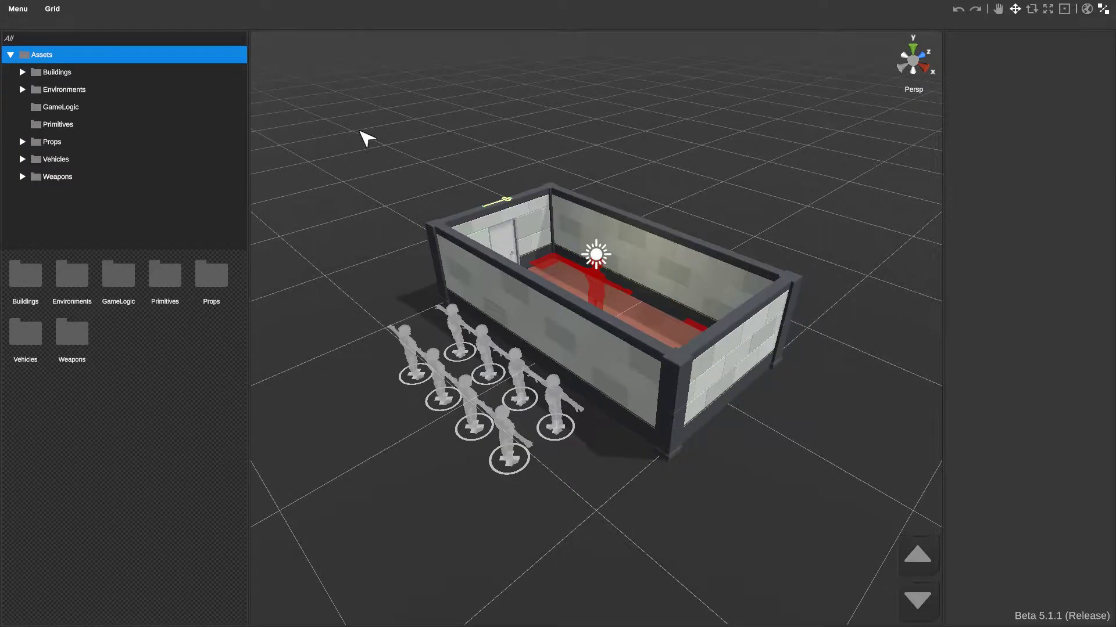
pyautogui.moveTo(400, 85)
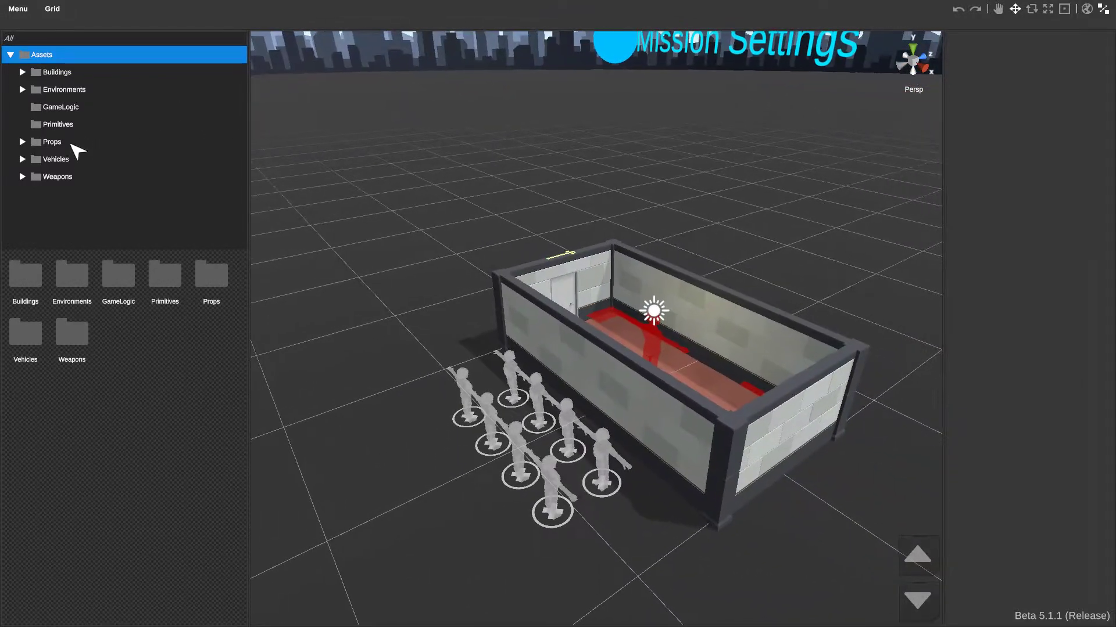
# - Expand the Vehicles asset category to reveal its Bikes, Cars and Tanks subfolders
pyautogui.click(23, 159)
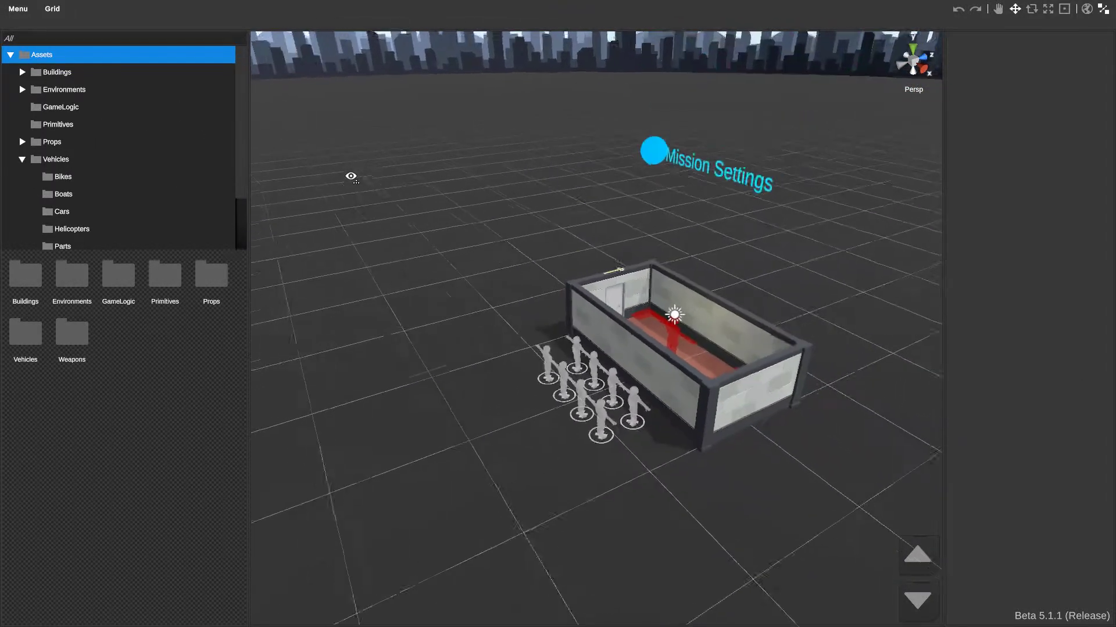
pyautogui.scroll(-3)
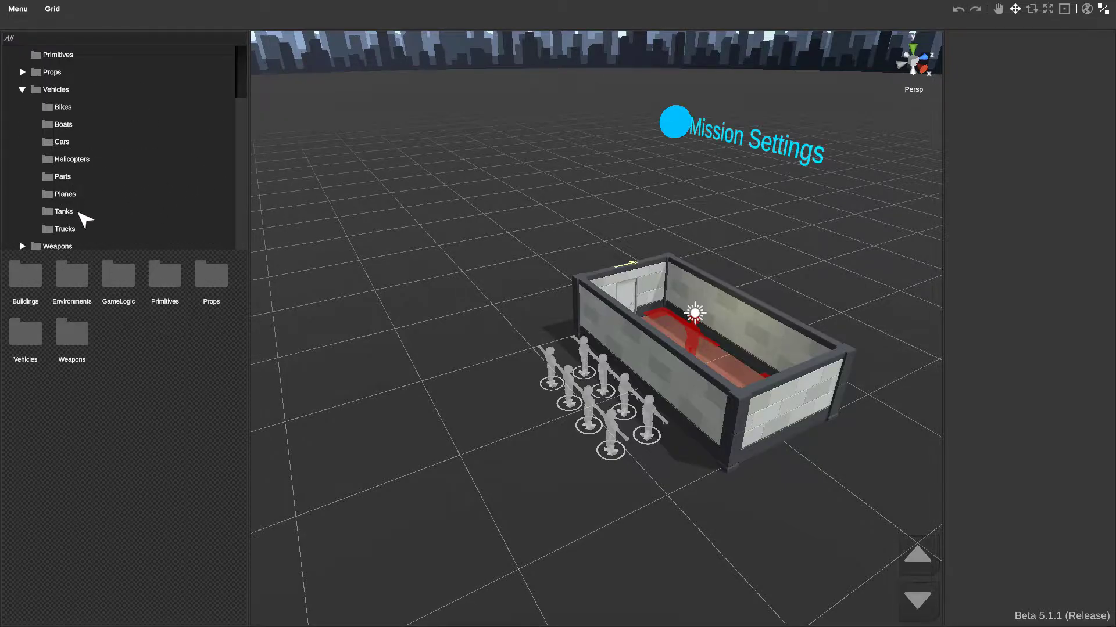
# - Show the Tanks vehicle assets to reach the APC_01 armoured vehicle
pyautogui.click(64, 211)
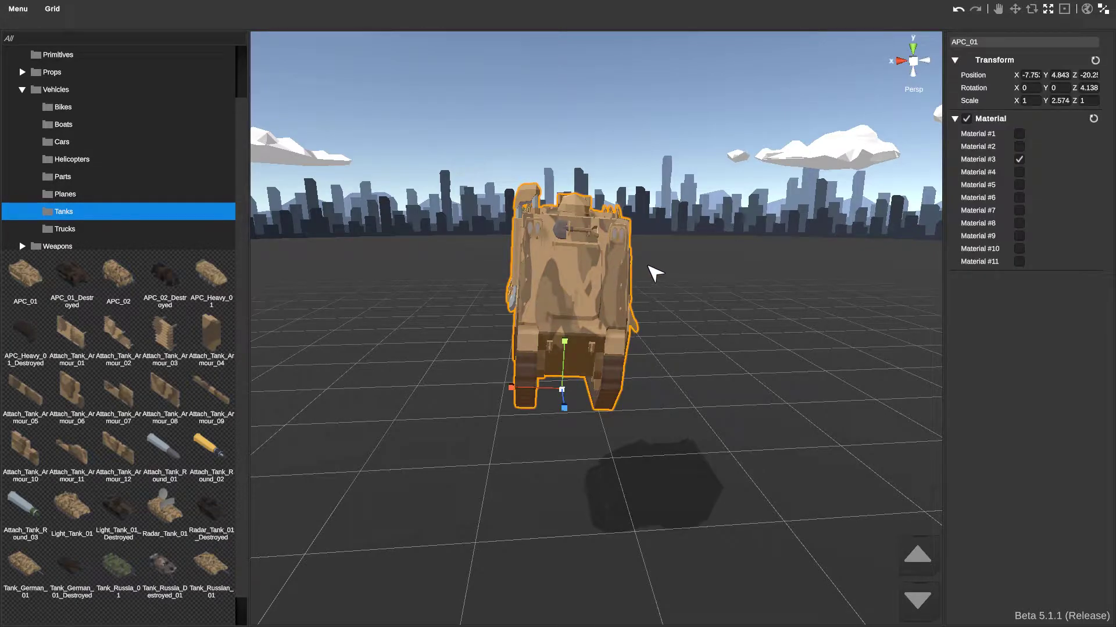
pyautogui.moveTo(670, 276)
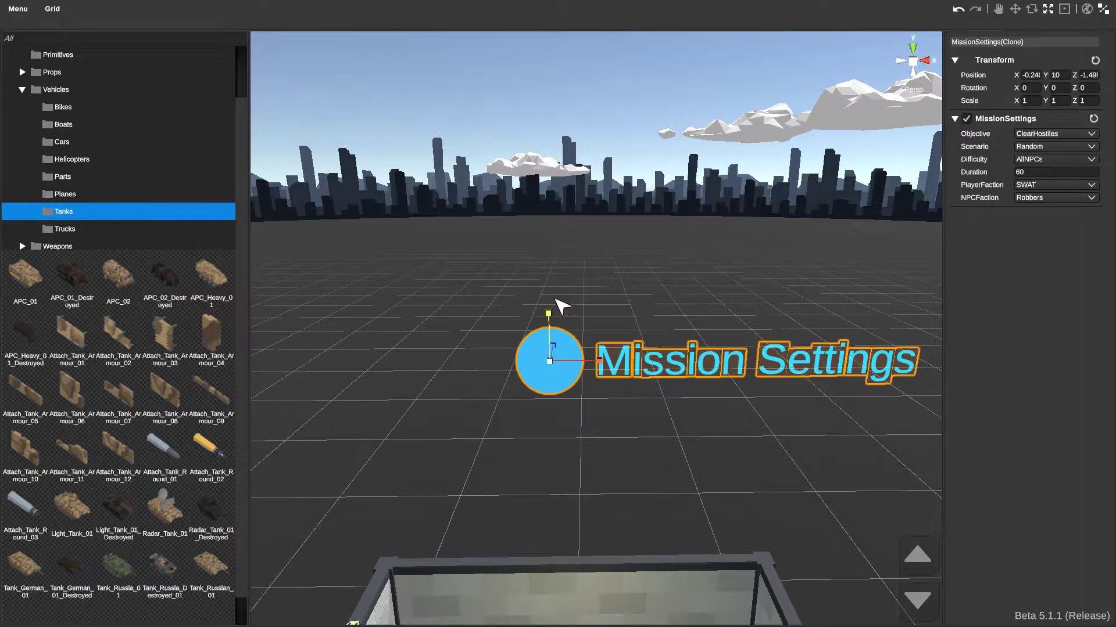
pyautogui.moveTo(1028, 230)
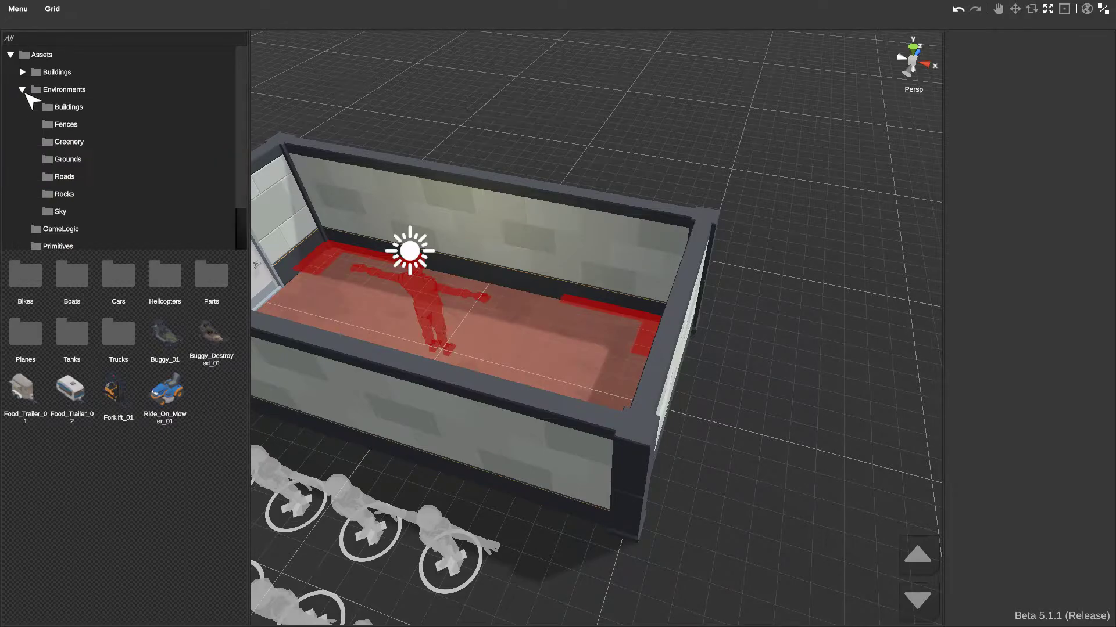
# - Show the Environments Buildings assets listing apartments, archways, barracks and tents
pyautogui.click(67, 106)
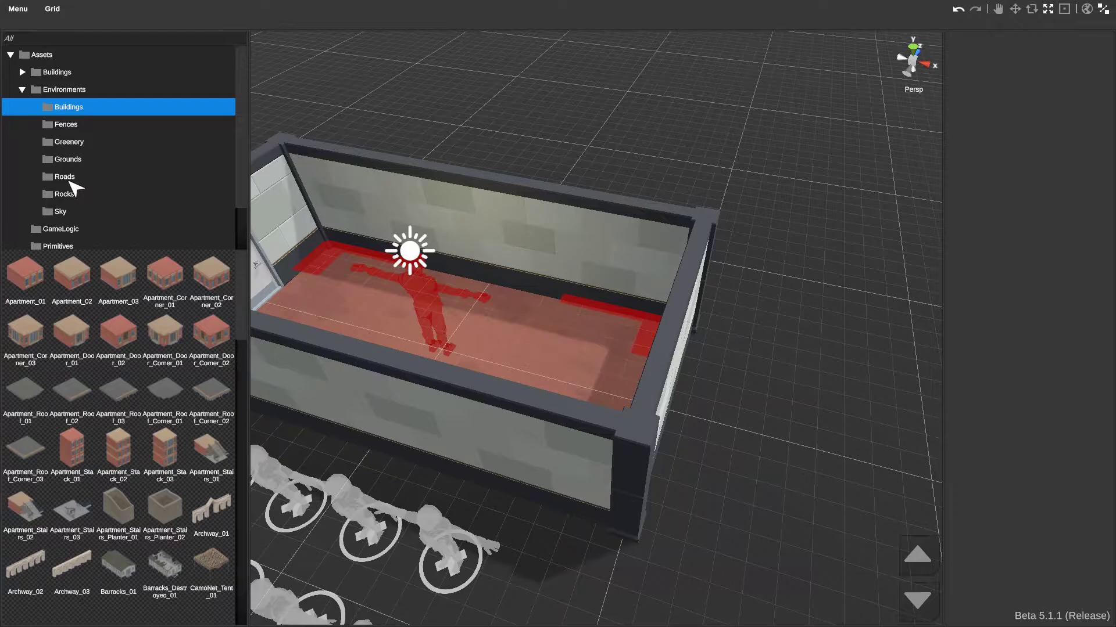
pyautogui.moveTo(114, 147)
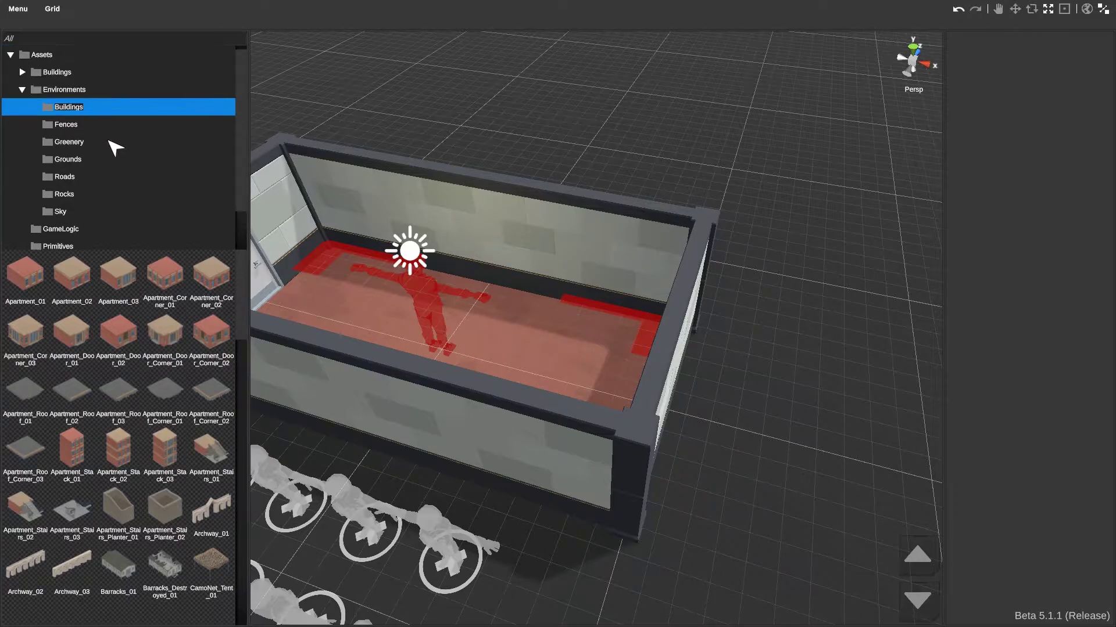
pyautogui.moveTo(28, 273)
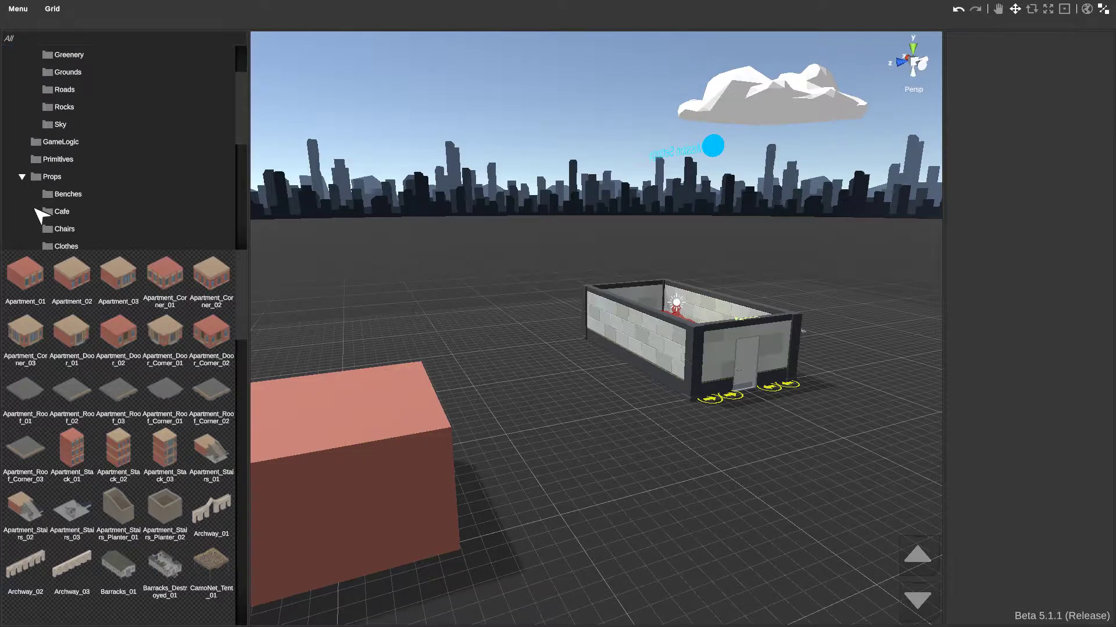
# - Reach the game-logic assets for the rappel spawn, NPC spawn, spawn zone and blocked-entry cube
pyautogui.scroll(-3)
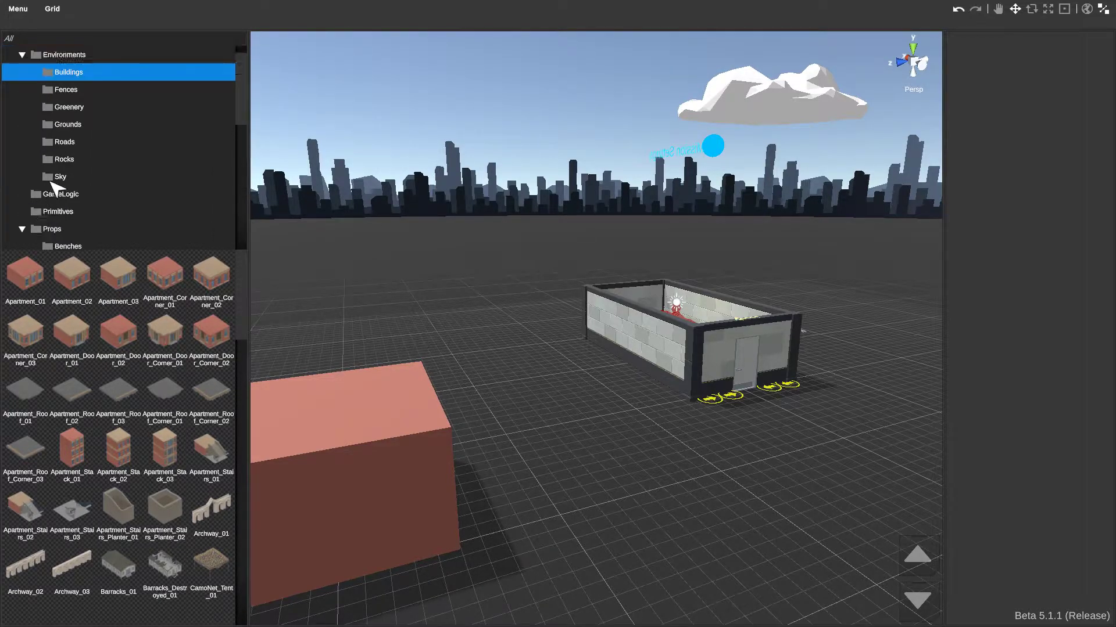
pyautogui.click(67, 124)
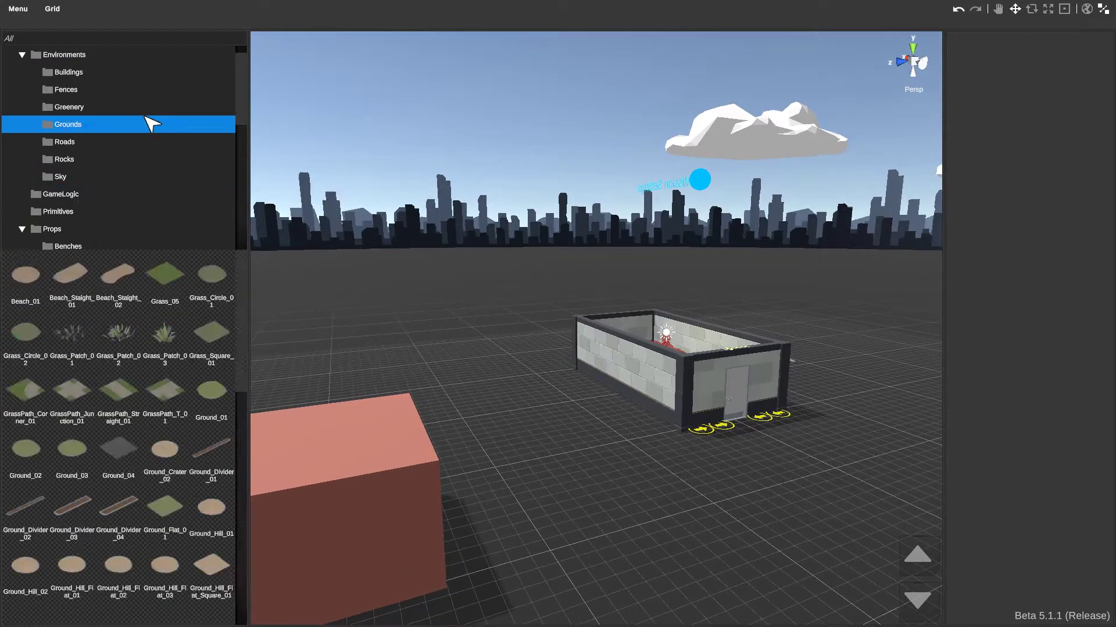
pyautogui.click(60, 194)
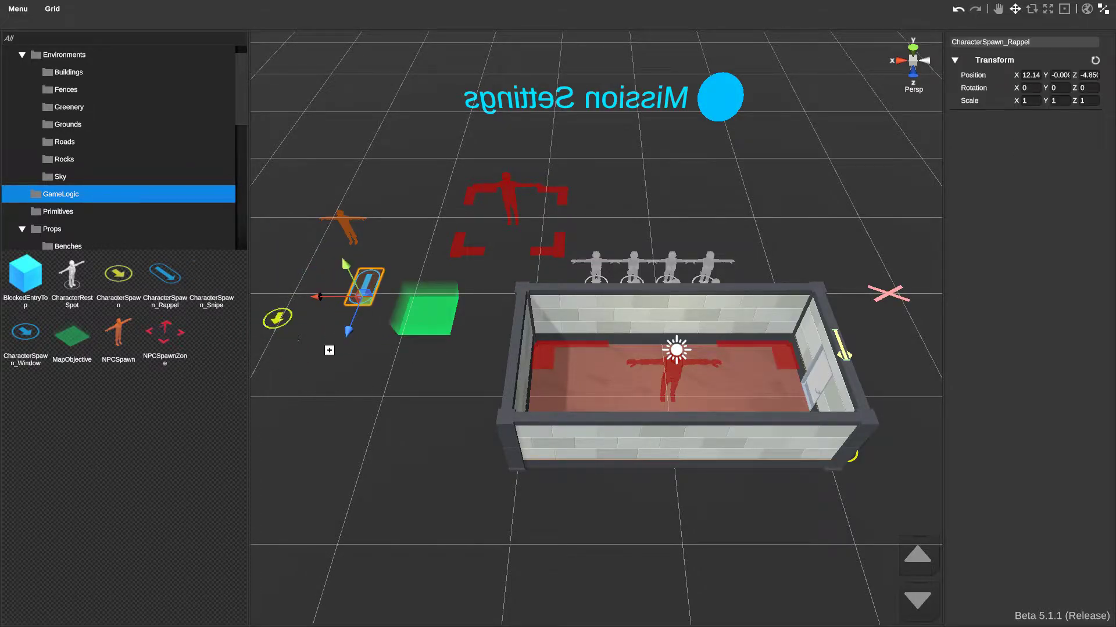
pyautogui.click(651, 214)
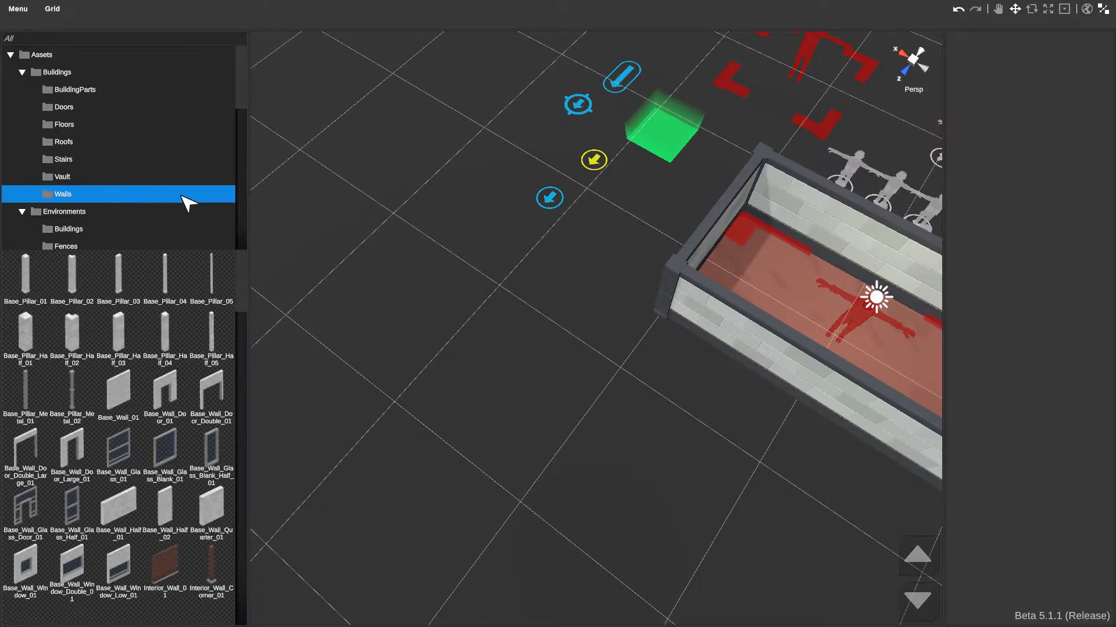
pyautogui.moveTo(128, 397)
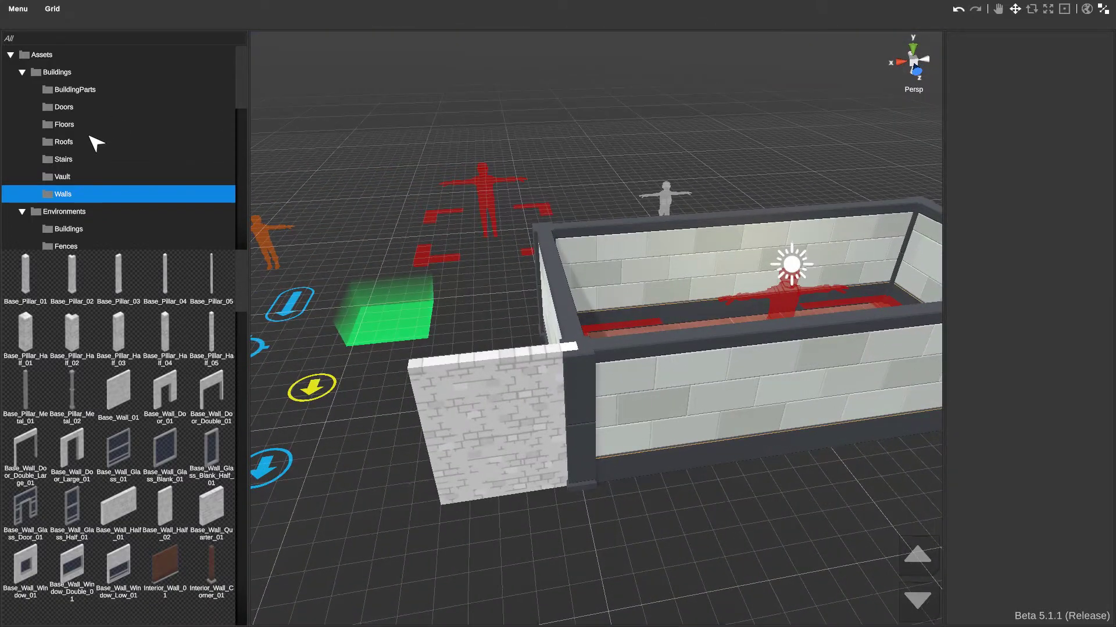
# - Lay a Base_Floor_01 tile on the ground beside the building wall
pyautogui.click(64, 123)
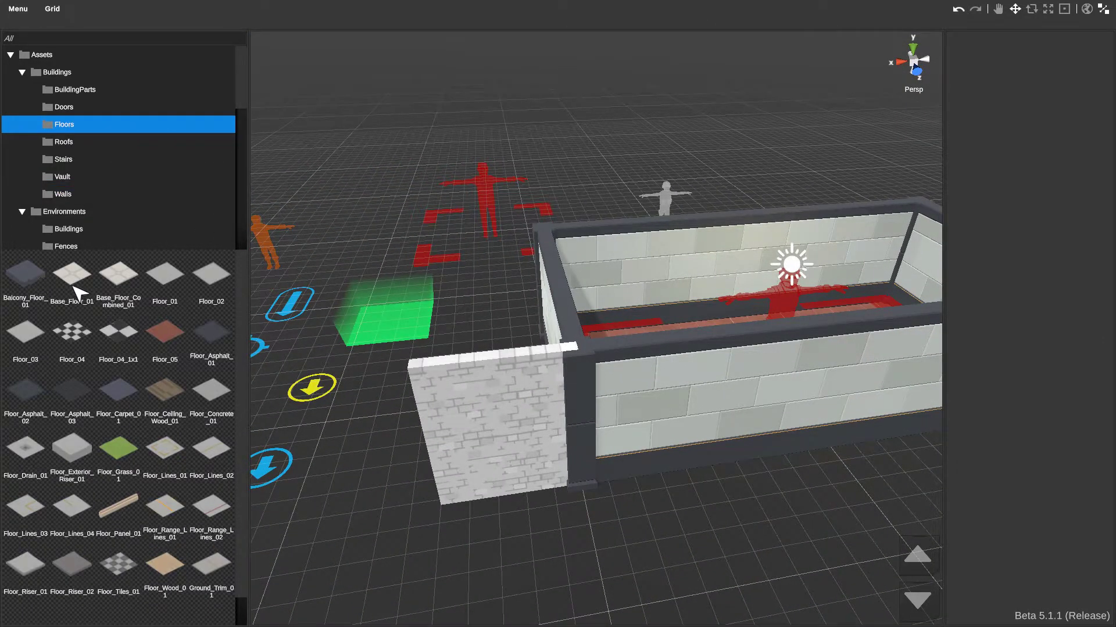
pyautogui.moveTo(488, 292)
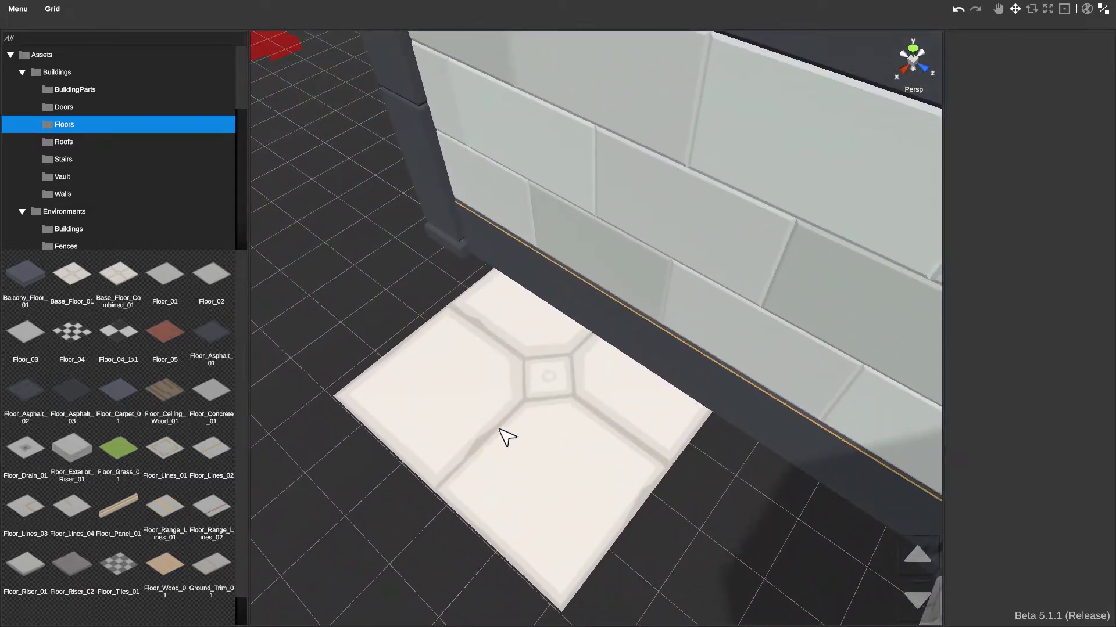
pyautogui.click(504, 437)
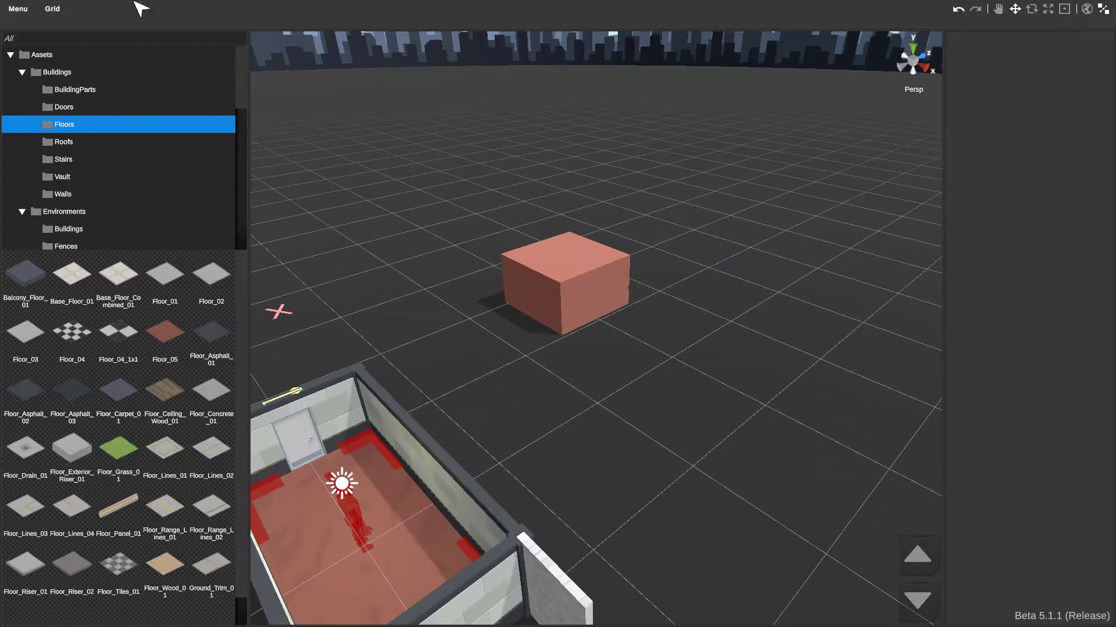
# - Bring up the main menu with Save, Save As, Save + Test and Publish options
pyautogui.click(18, 9)
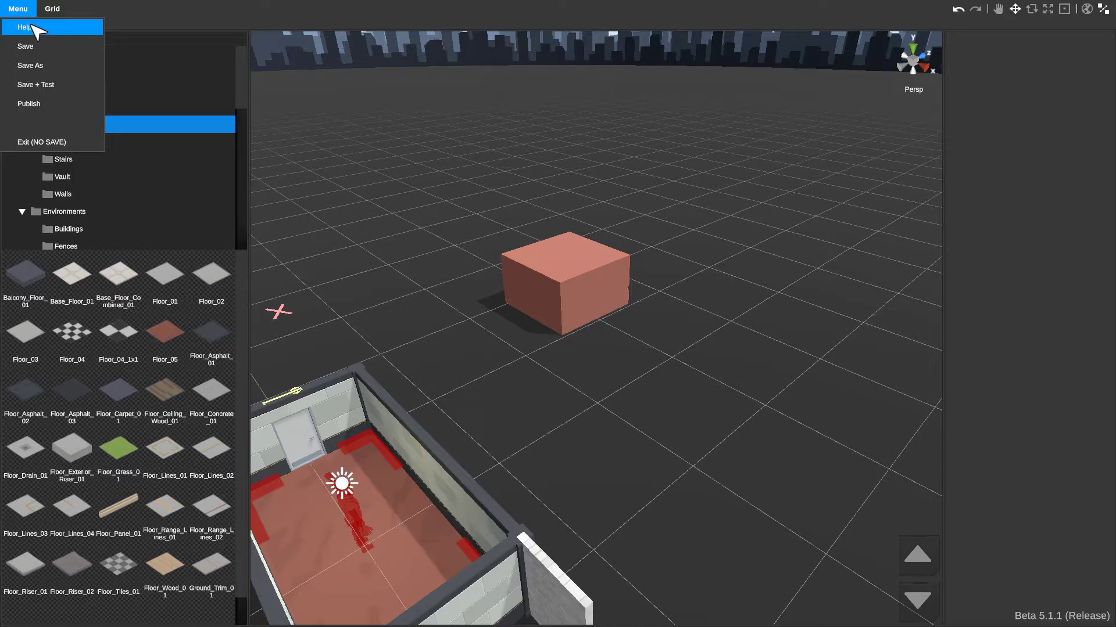
pyautogui.moveTo(29, 57)
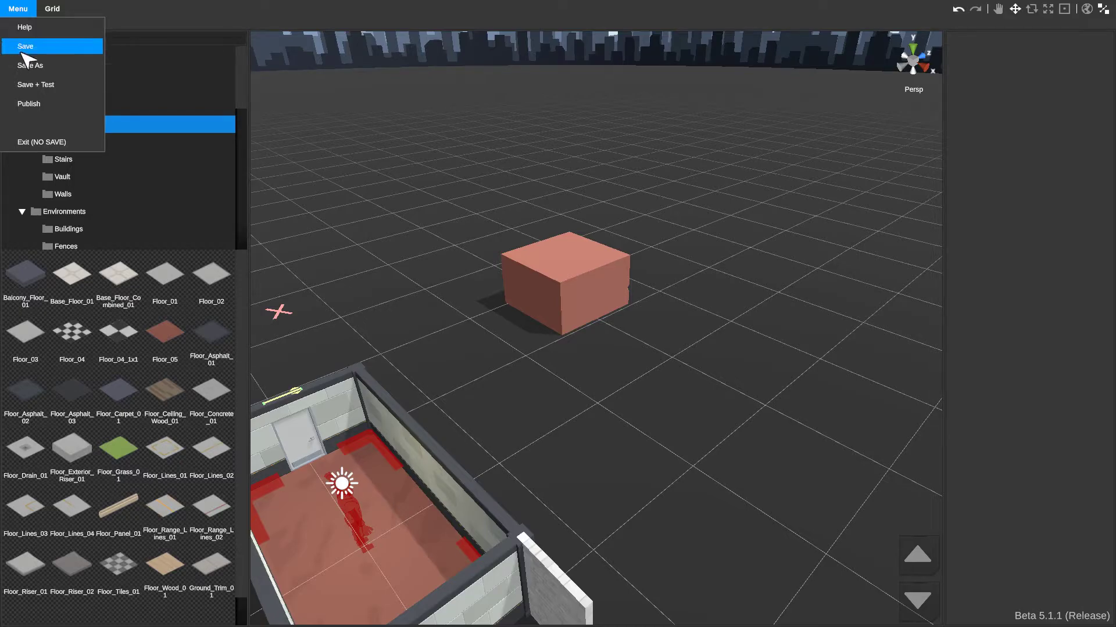
pyautogui.moveTo(35, 89)
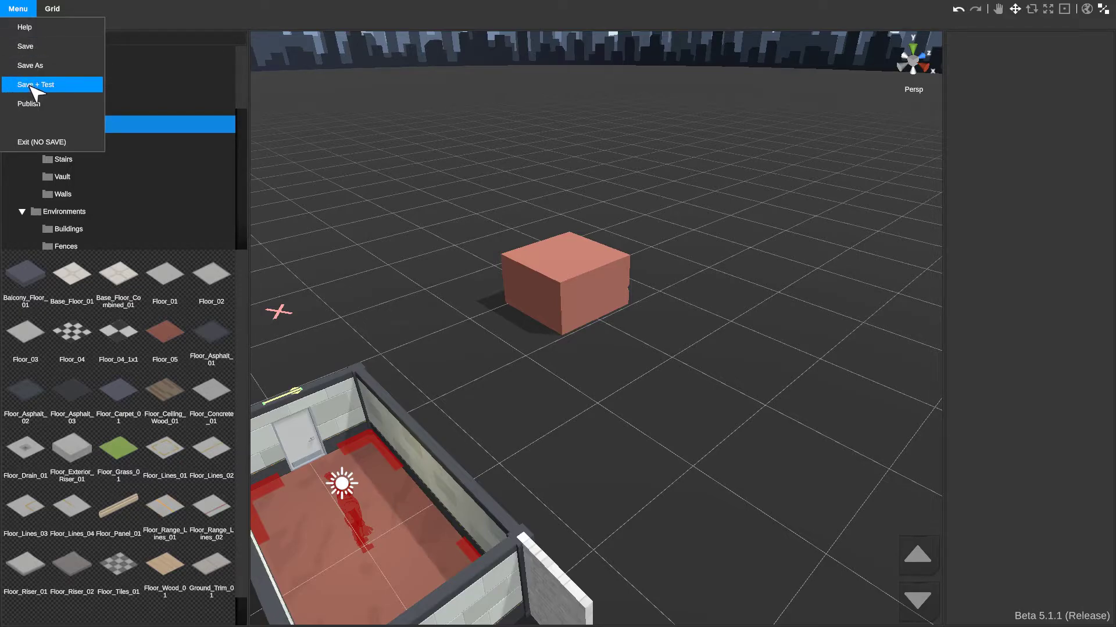